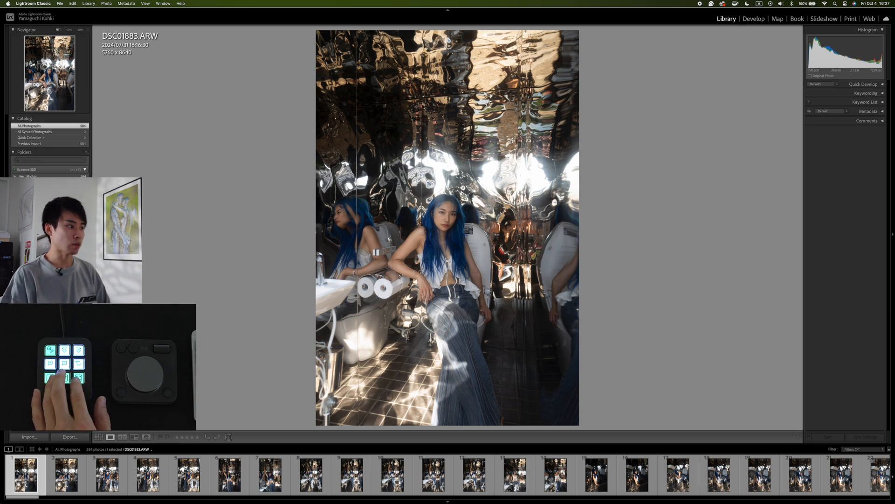
Add the current portrait to the Quick Collection and move on to another shot from the shoot
key(5)
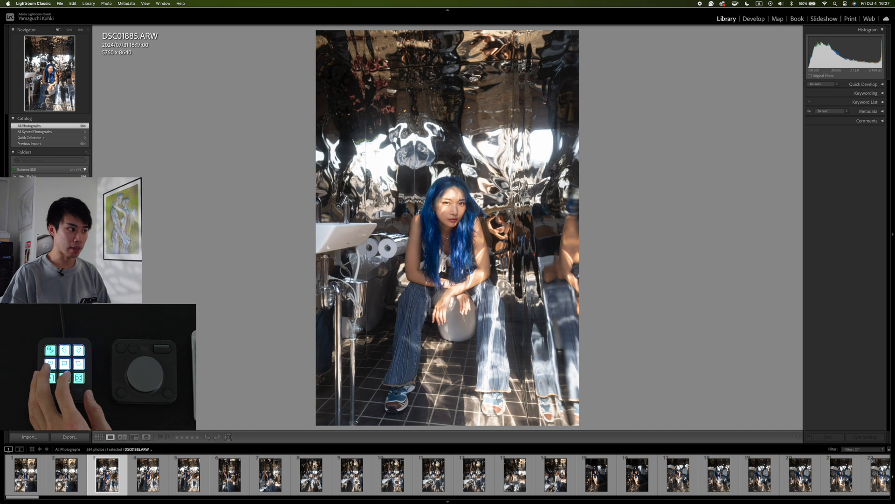
click(146, 474)
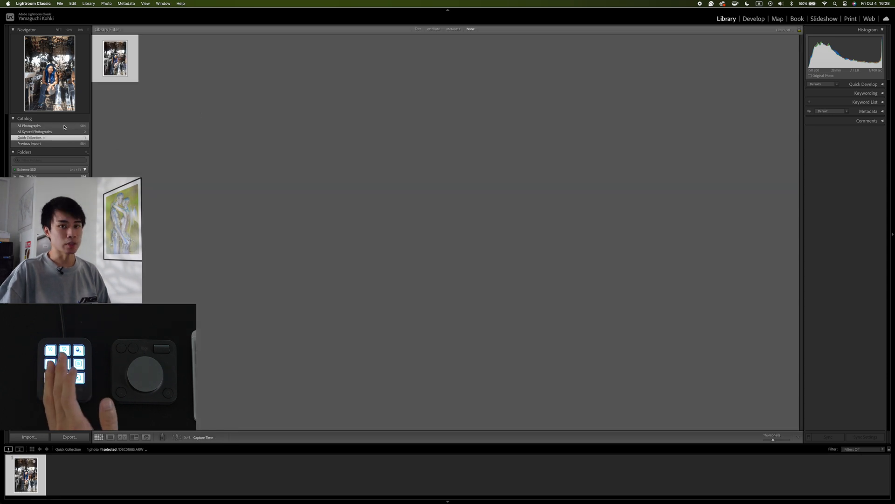
Browse All Photographs again and show the stone-seat portrait large in Loupe view
click(30, 125)
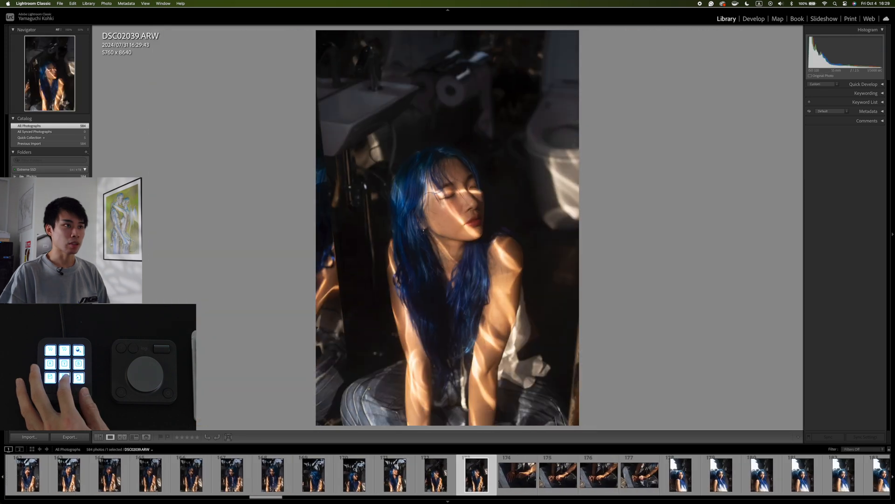
click(447, 474)
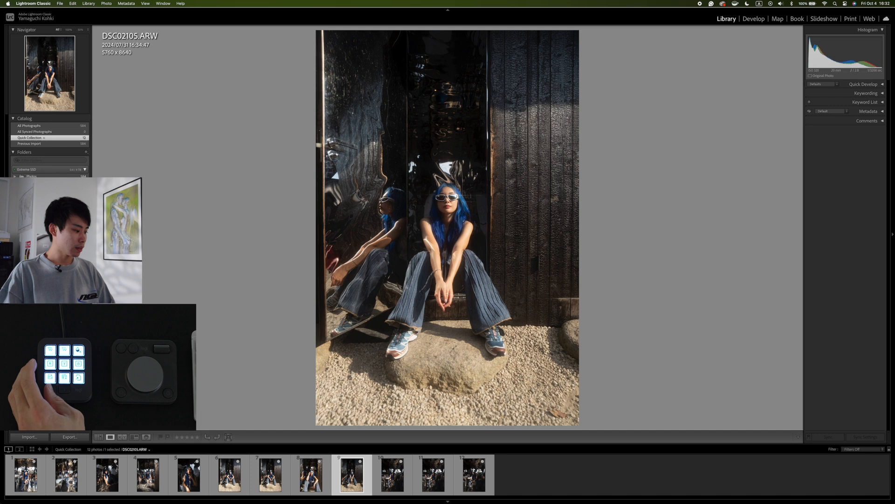
Open the mirrored-room portrait in Develop and apply a Cinematic Essentials preset
click(753, 19)
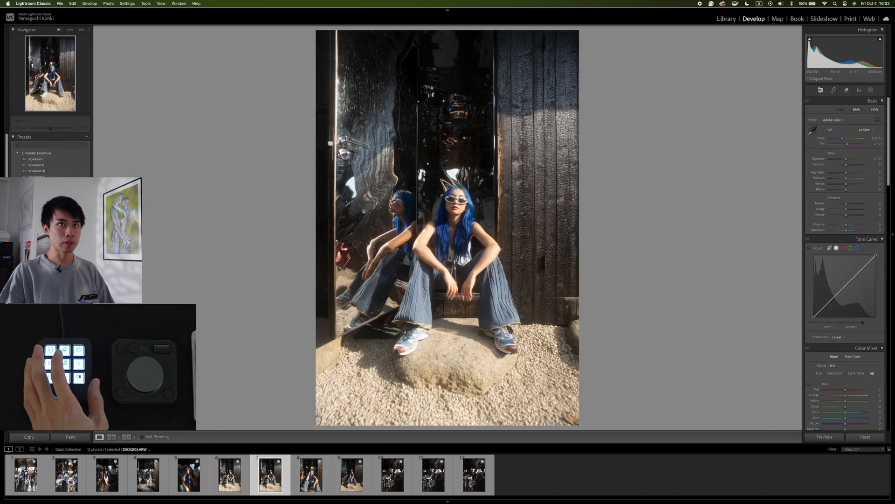
click(433, 475)
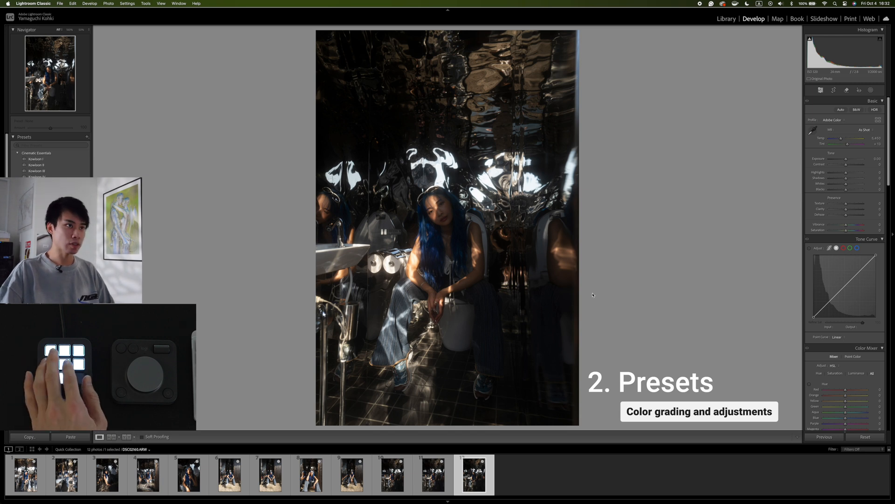
click(36, 169)
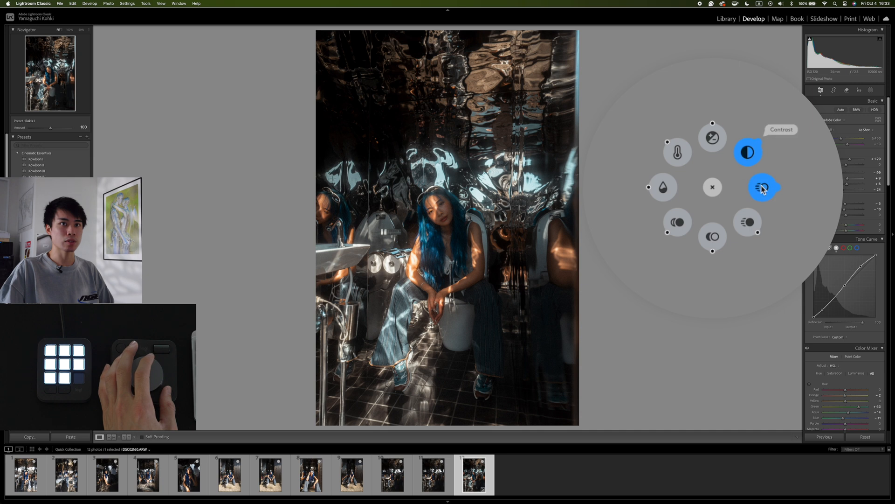
mouse_move(763, 188)
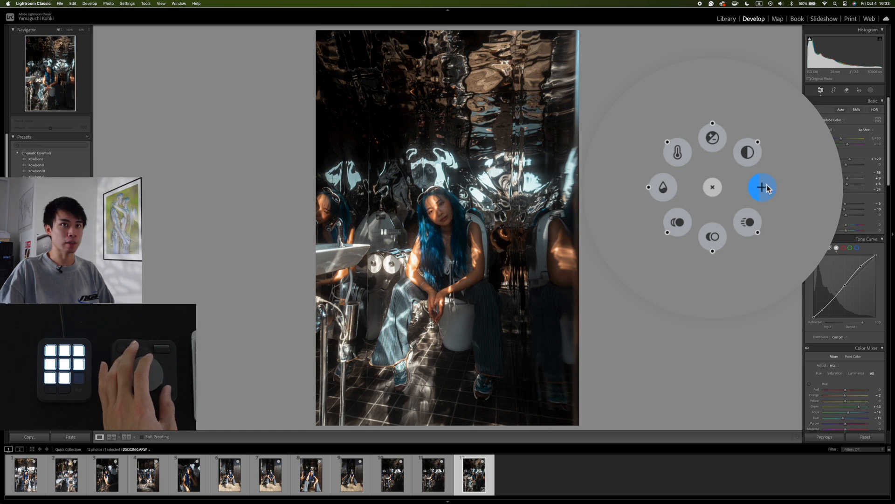
mouse_move(748, 222)
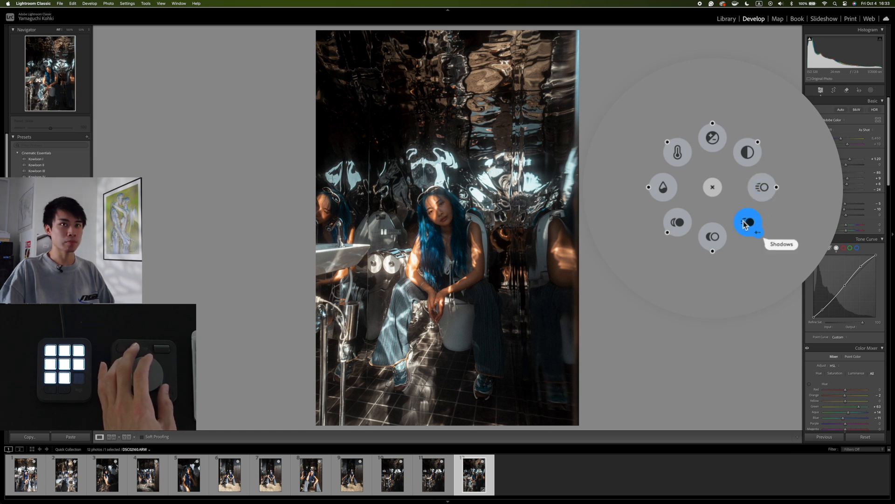
mouse_move(712, 236)
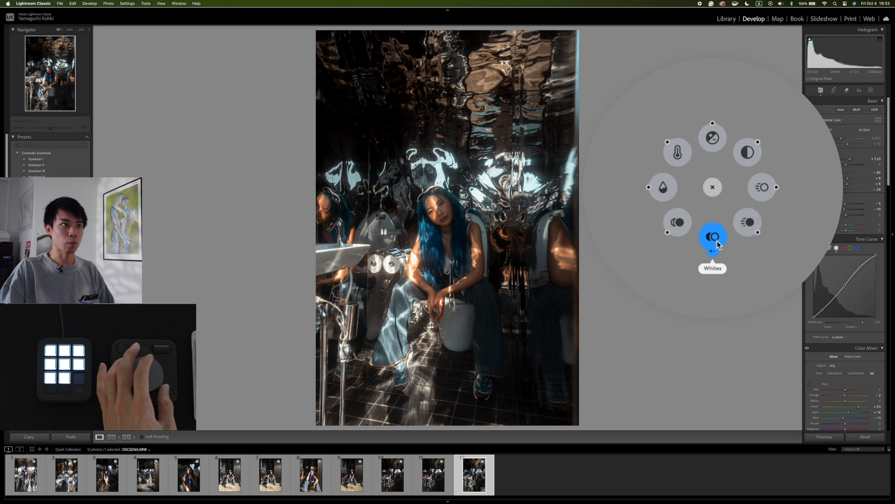
mouse_move(678, 222)
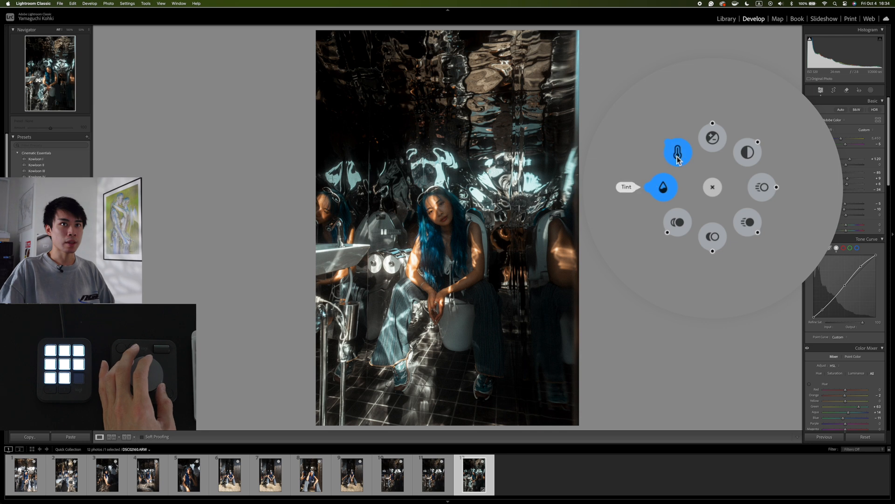
Switch the Basic-panel adjustment to Tint for a cooler, bluer colour balance
click(678, 152)
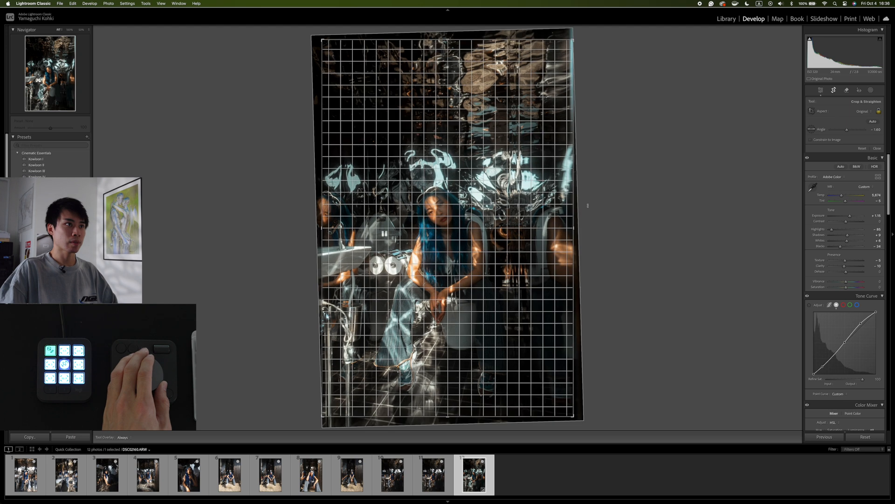
Rotate the crop angle to straighten the portrait and commit the tighter crop
drag(851, 129, 856, 129)
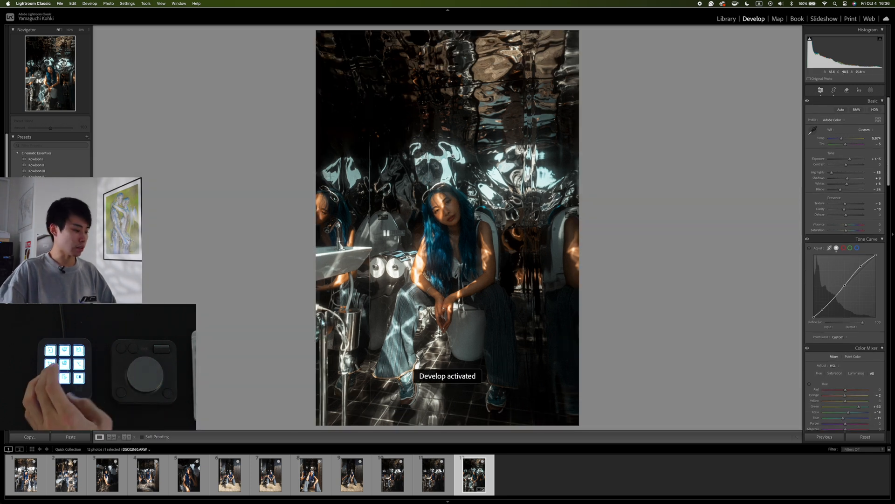
click(834, 90)
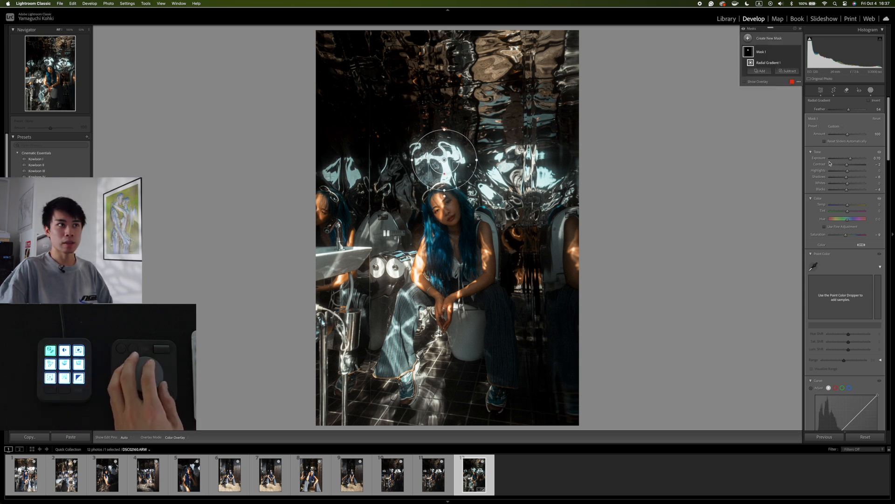
Raise exposure inside Radial Gradient 1 over the overhead light and finish the mask
drag(848, 158, 854, 158)
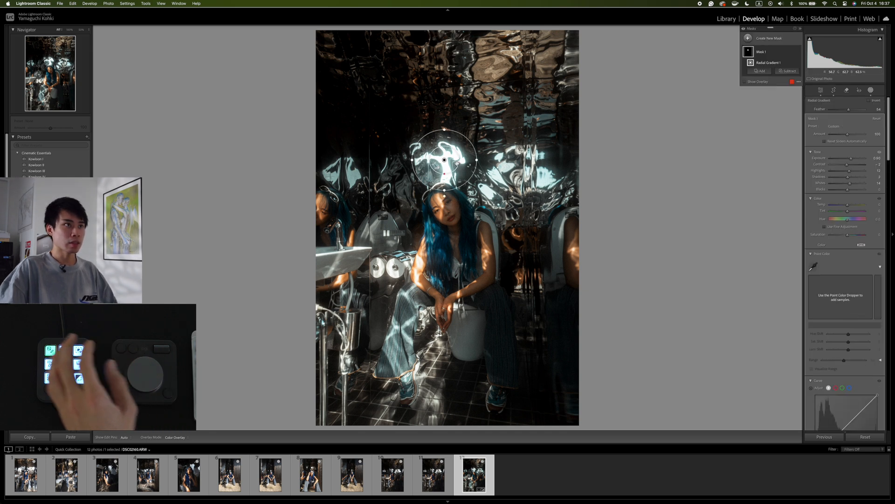
right_click(445, 160)
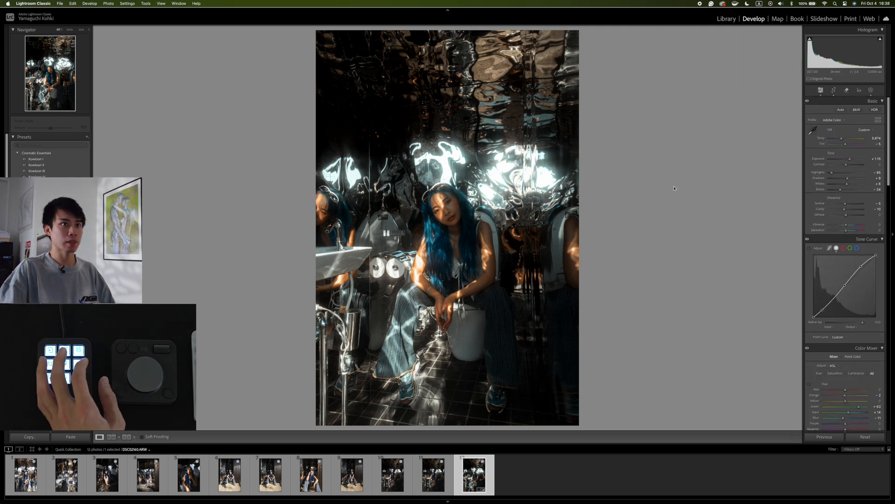
Add a new Linear Gradient mask and lower its Exposure to darken the lower frame
click(113, 437)
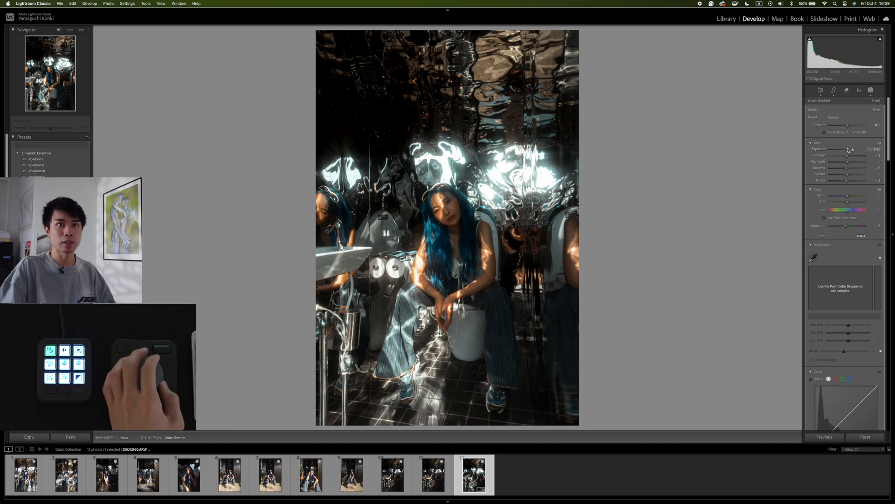
drag(848, 149, 841, 149)
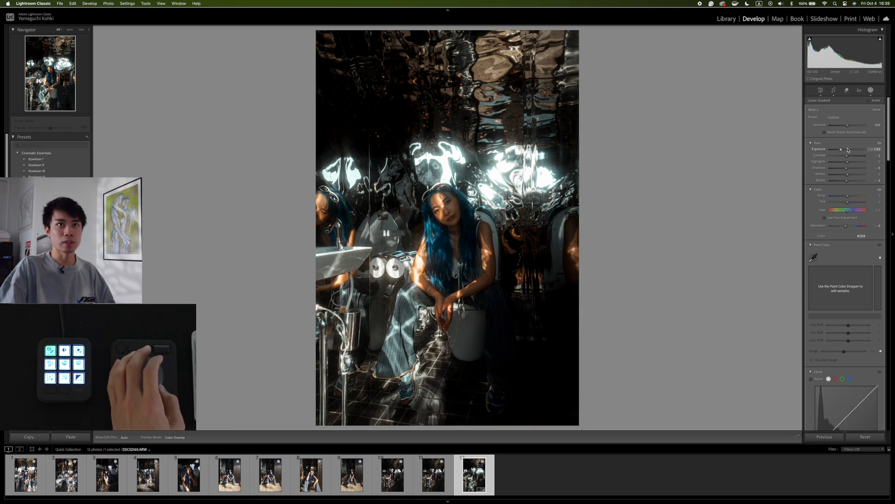
drag(847, 150, 845, 149)
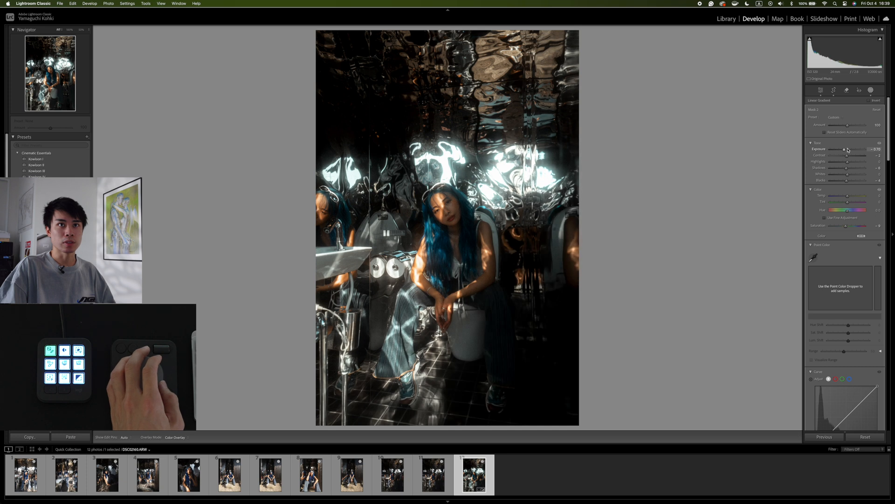
drag(844, 149, 848, 149)
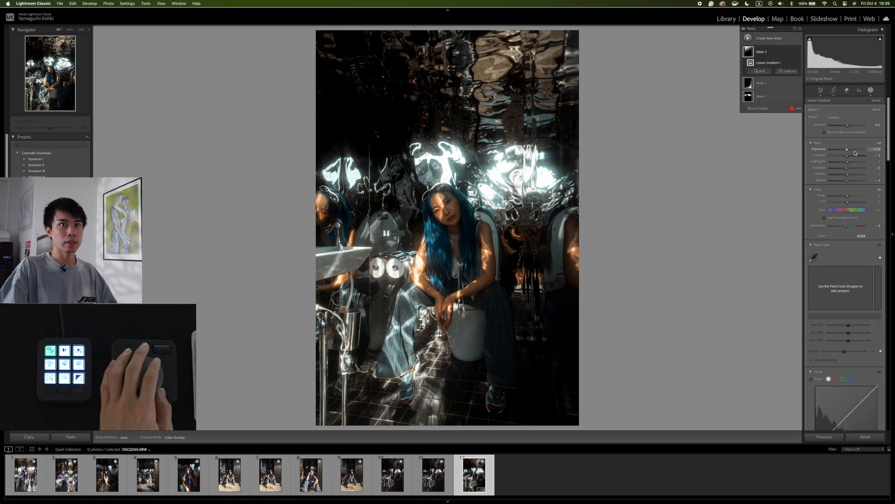
Angle the linear gradient diagonally across the frame and leave the Masking panel
drag(847, 149, 851, 149)
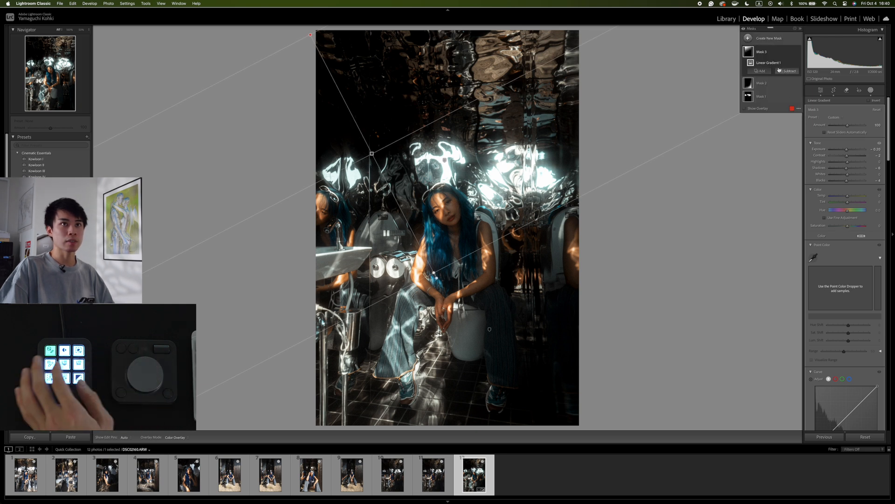
click(761, 79)
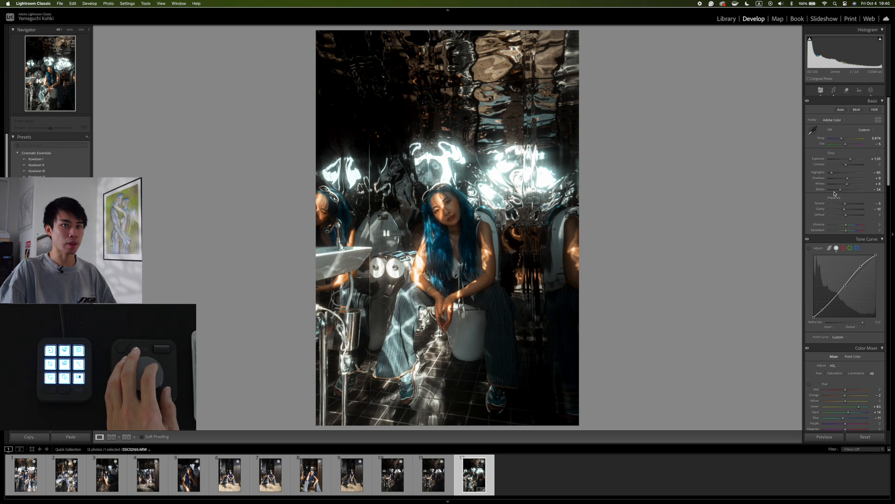
Create a Select Subject mask on the woman and nudge its Exposure slightly brighter
click(870, 90)
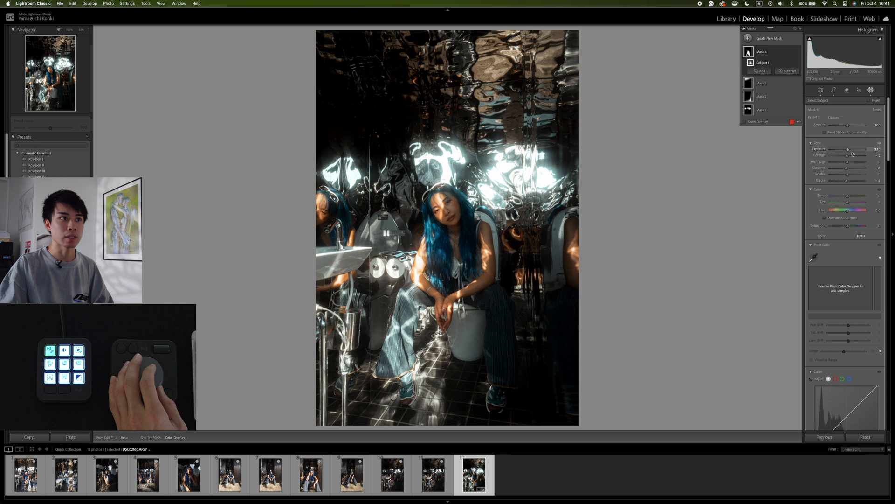
drag(848, 149, 849, 148)
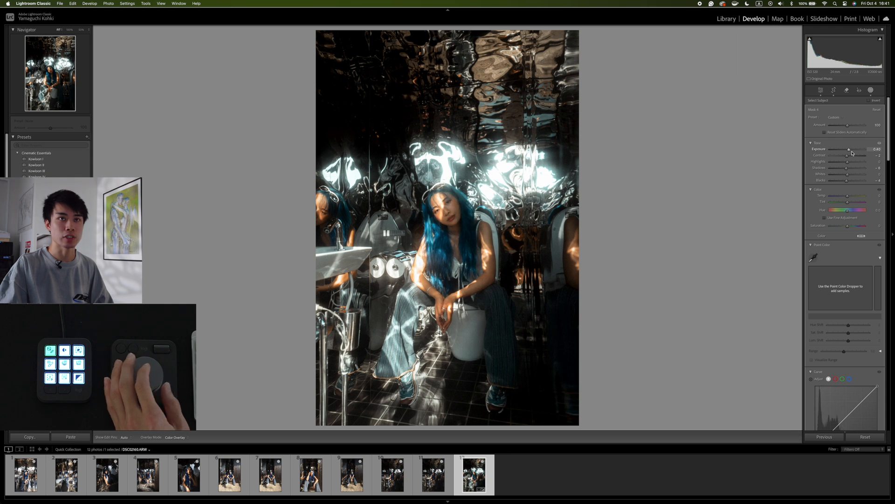
click(847, 91)
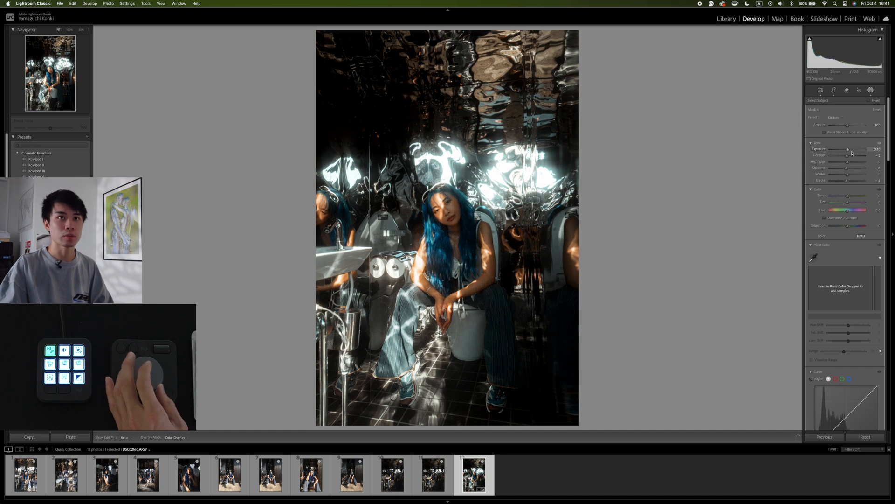
drag(848, 150, 842, 149)
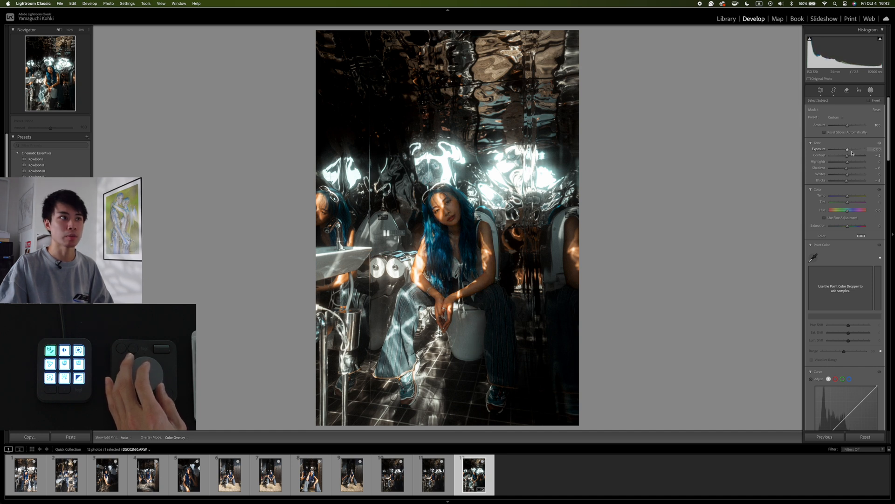
drag(848, 149, 850, 149)
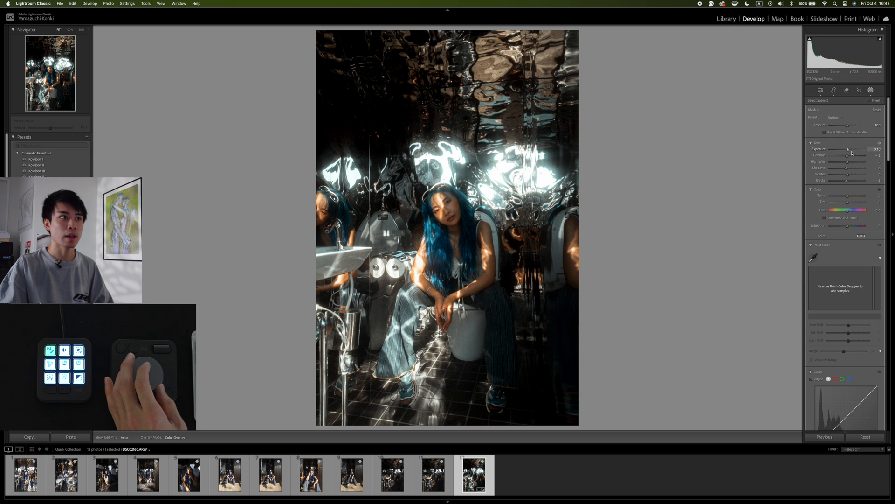
drag(850, 149, 848, 149)
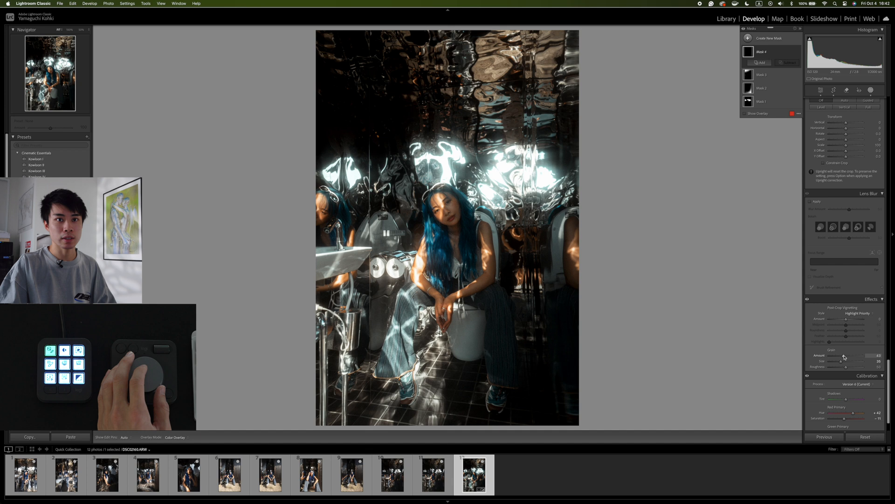
Lower the Grain Amount slider in Effects for subtler film grain
drag(845, 358, 841, 358)
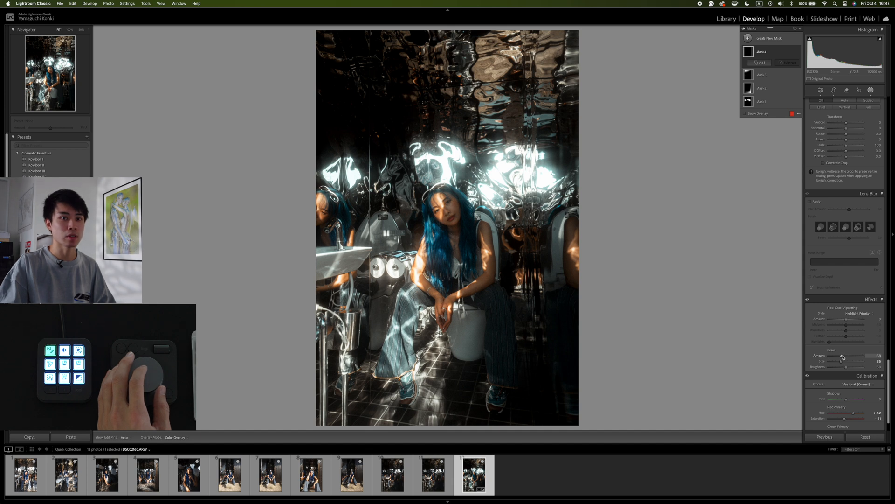